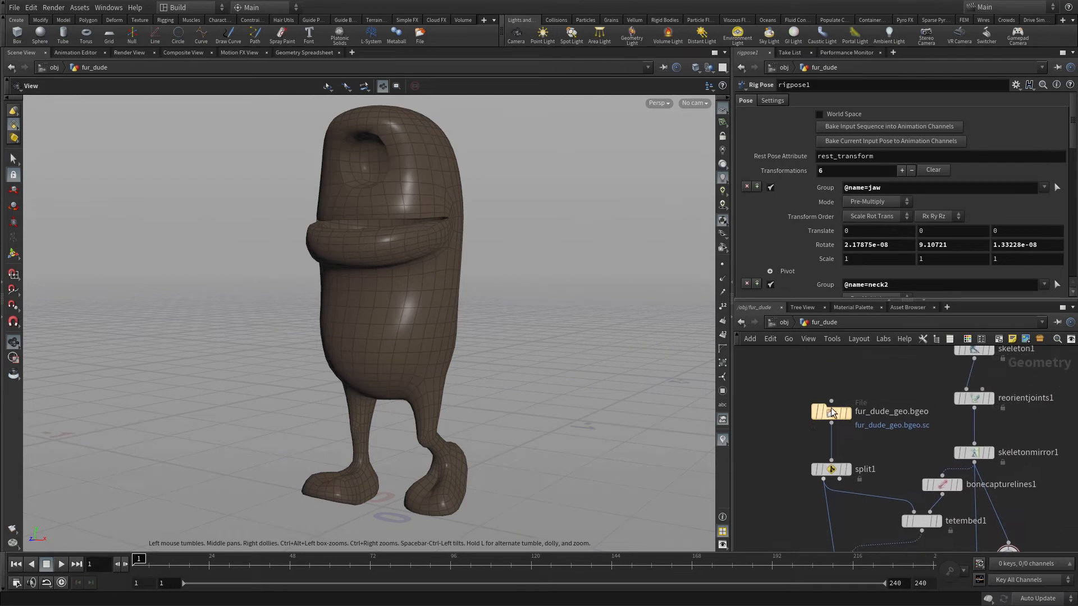
# Place a Name SOP after the fur_dude_geo file, naming primitives from groups with mask *
pyautogui.press('Tab')
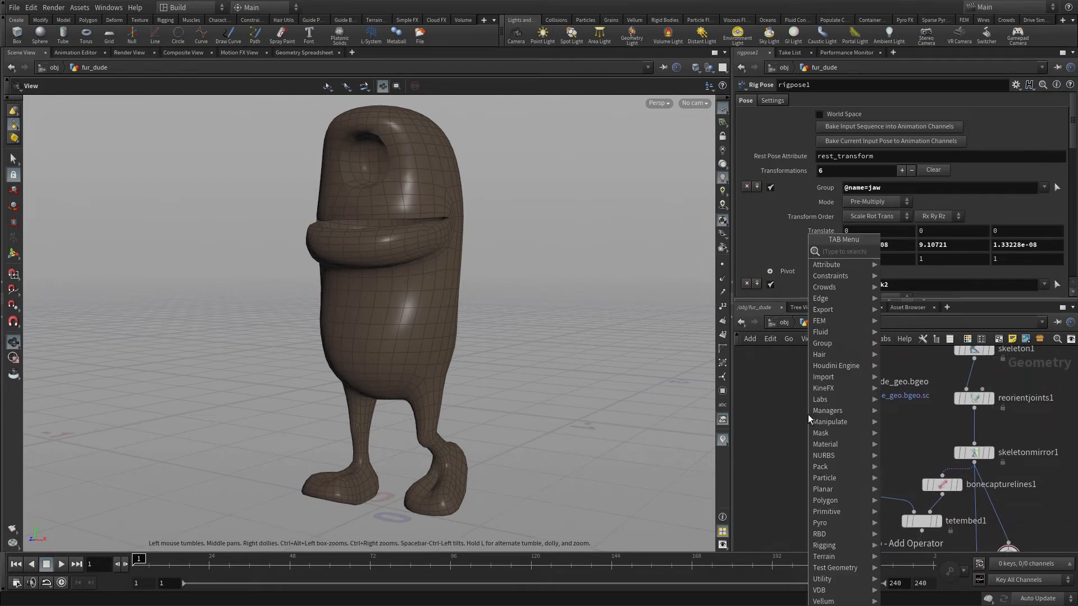
pyautogui.write('name')
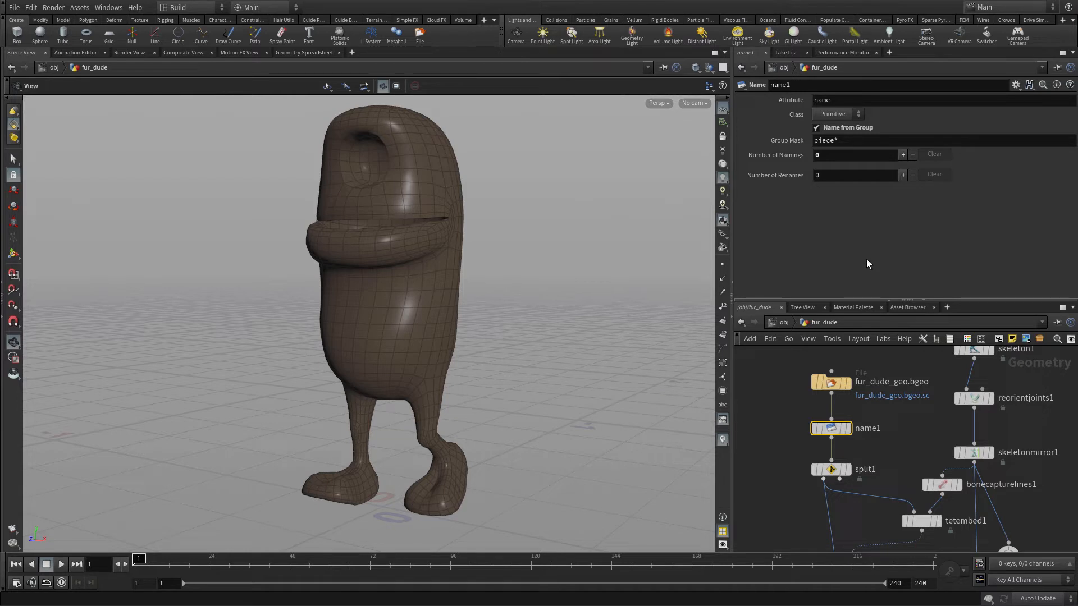
pyautogui.moveTo(815, 96)
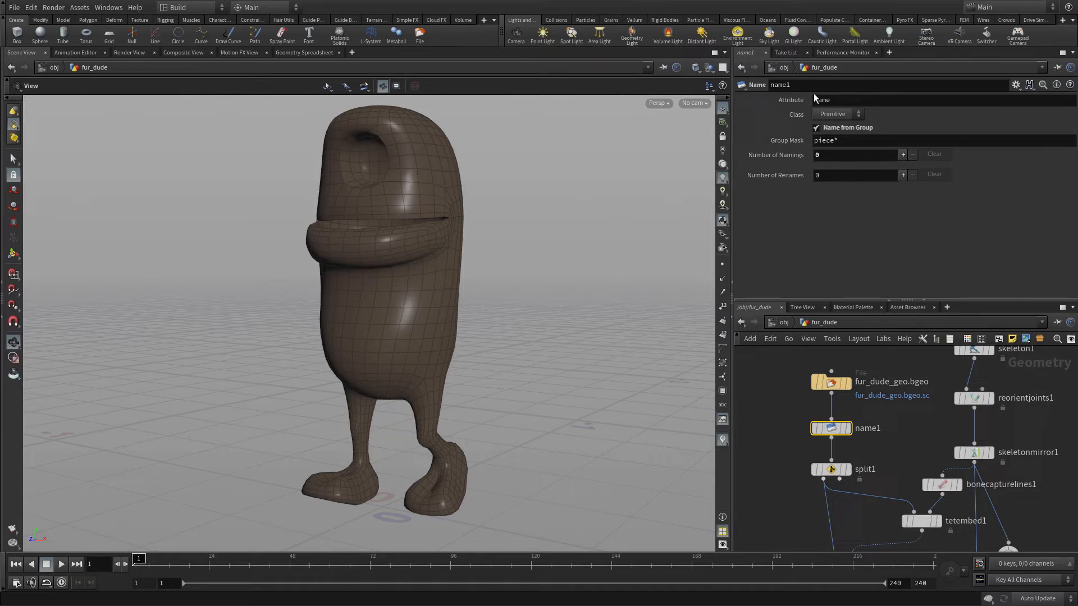
pyautogui.doubleClick(821, 139)
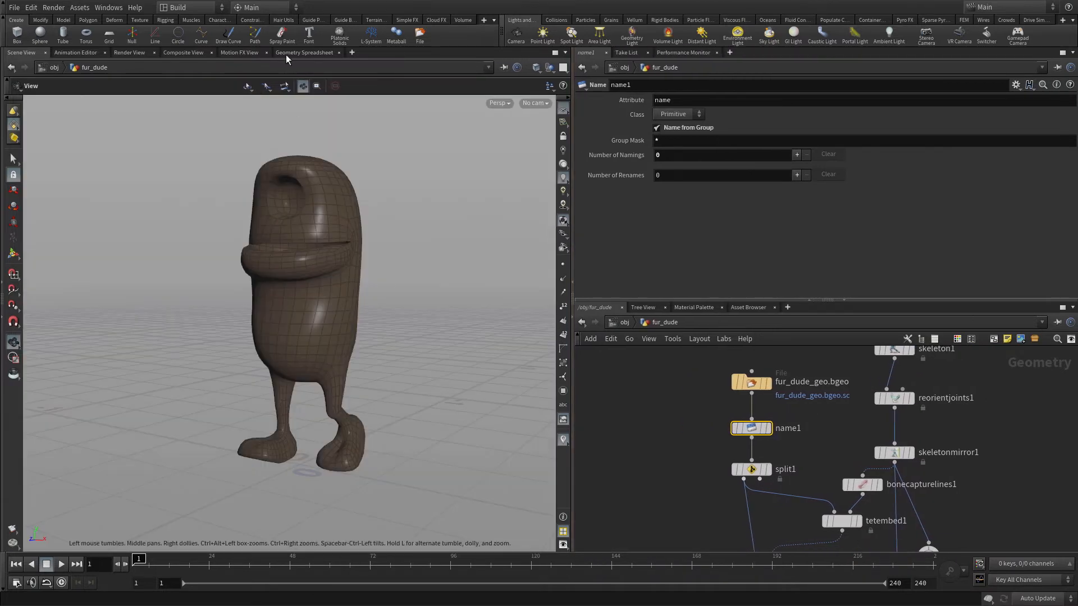
# Check the primitive name column reads fur_dude_body in the geometry spreadsheet
pyautogui.click(304, 51)
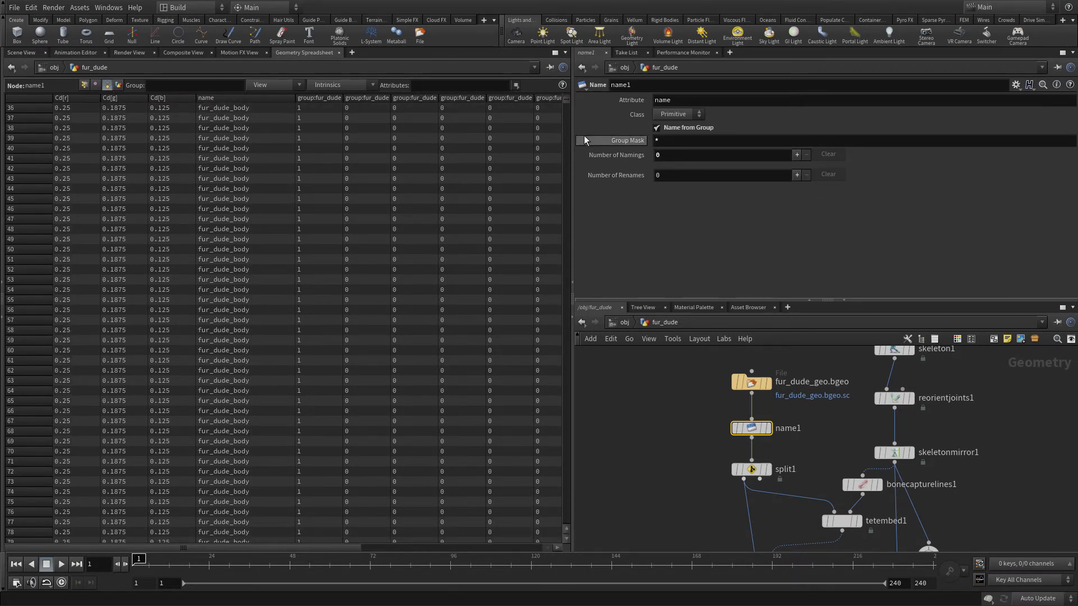
pyautogui.scroll(-3)
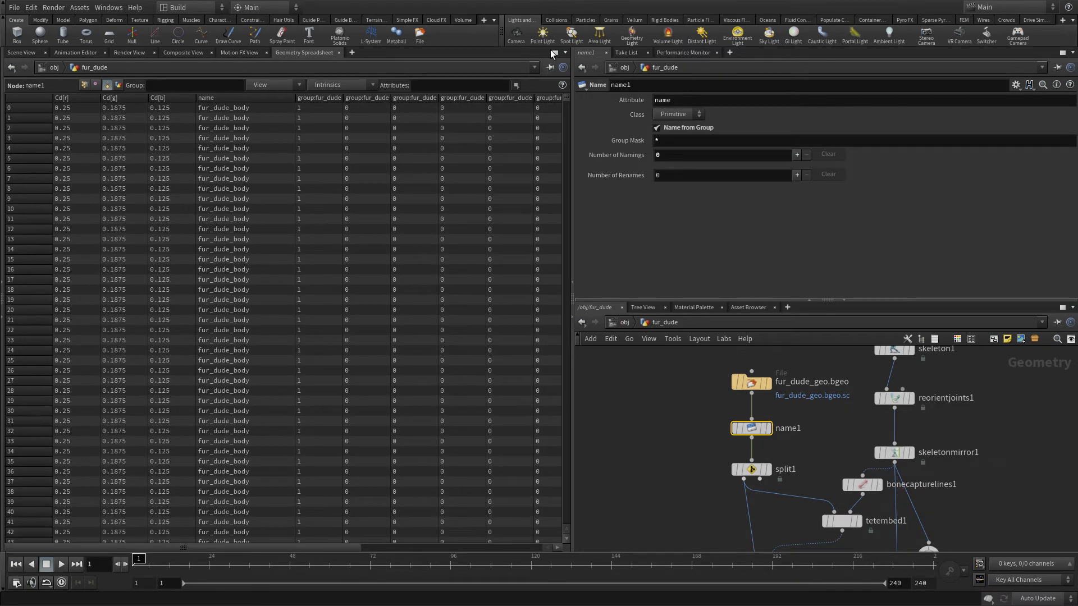
pyautogui.moveTo(520, 226)
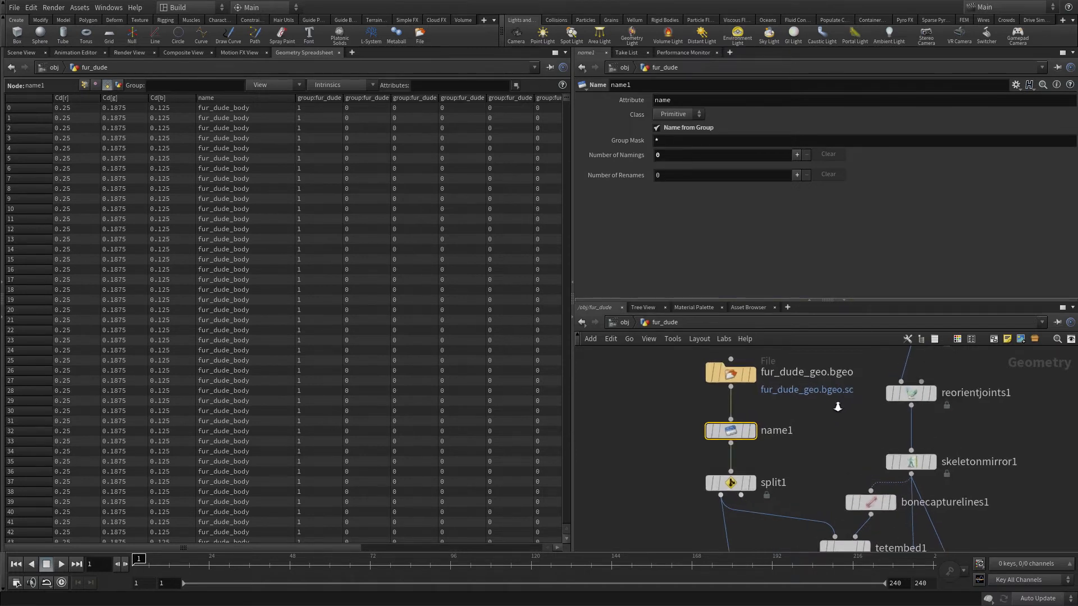
pyautogui.press('Tab')
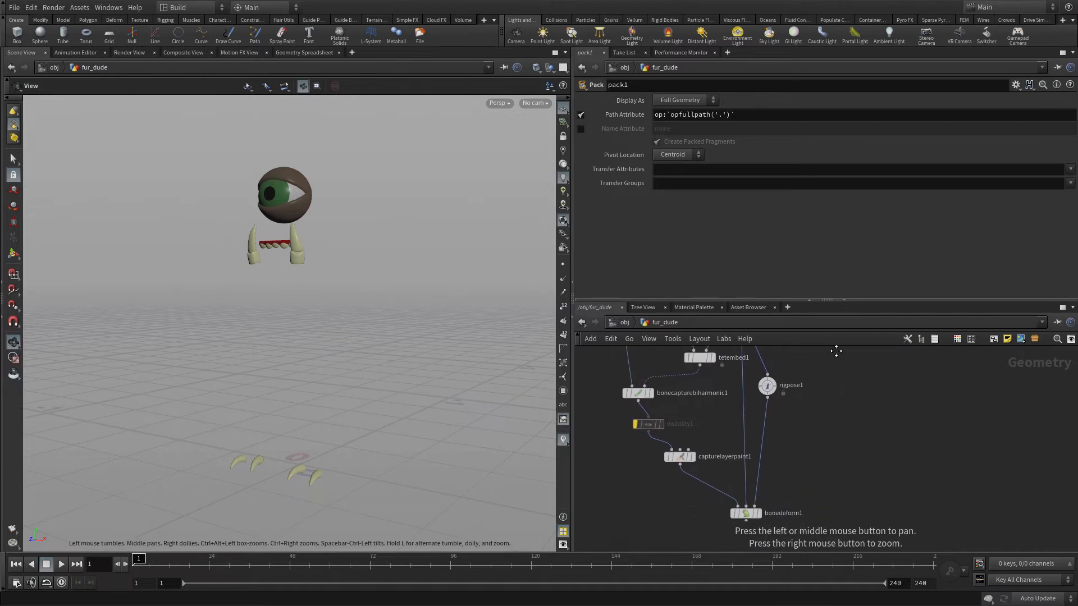
# Set pack1 to pack by the 'name' attribute as packed fragments, transferring name
pyautogui.scroll(-3)
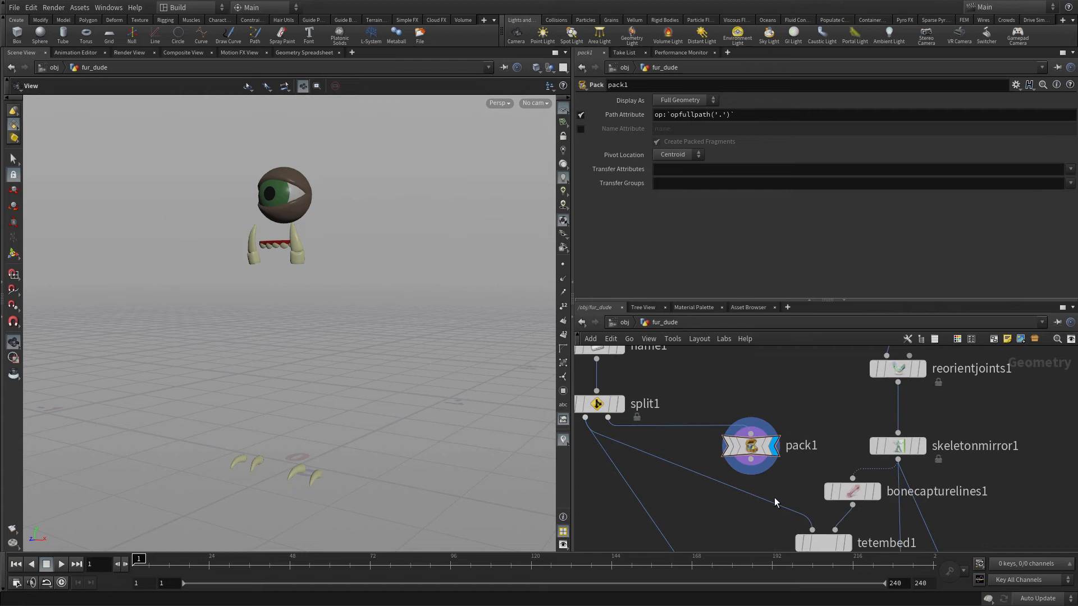
pyautogui.moveTo(800, 453)
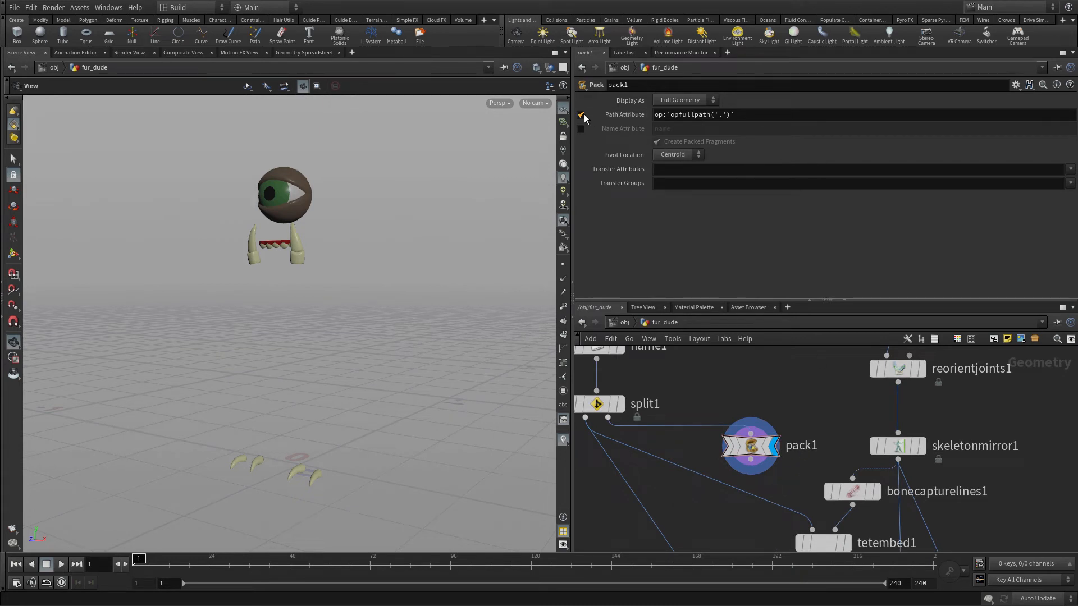
pyautogui.click(580, 128)
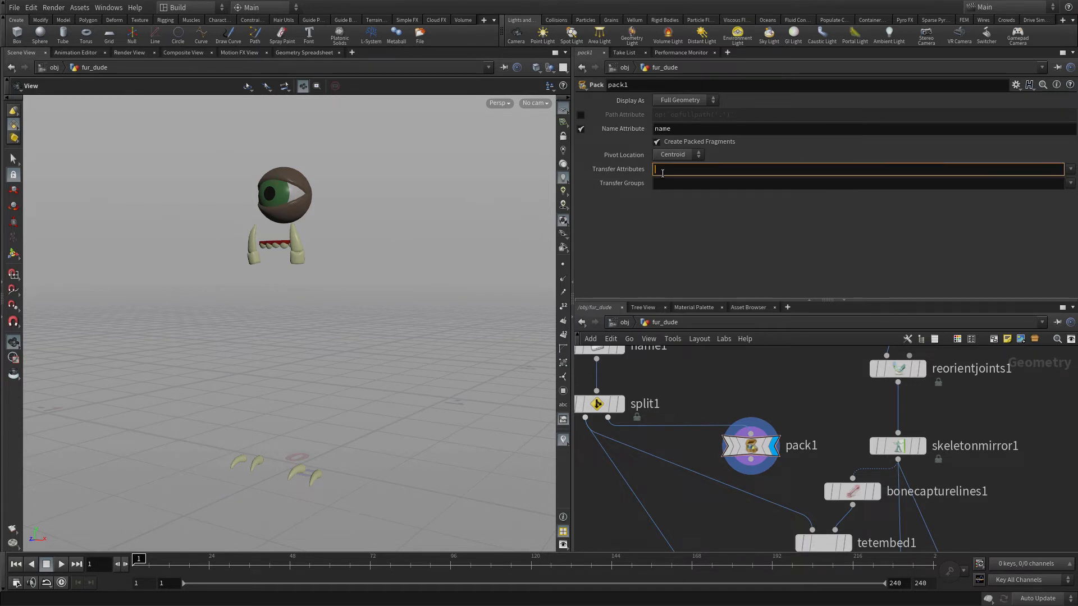
pyautogui.write('name')
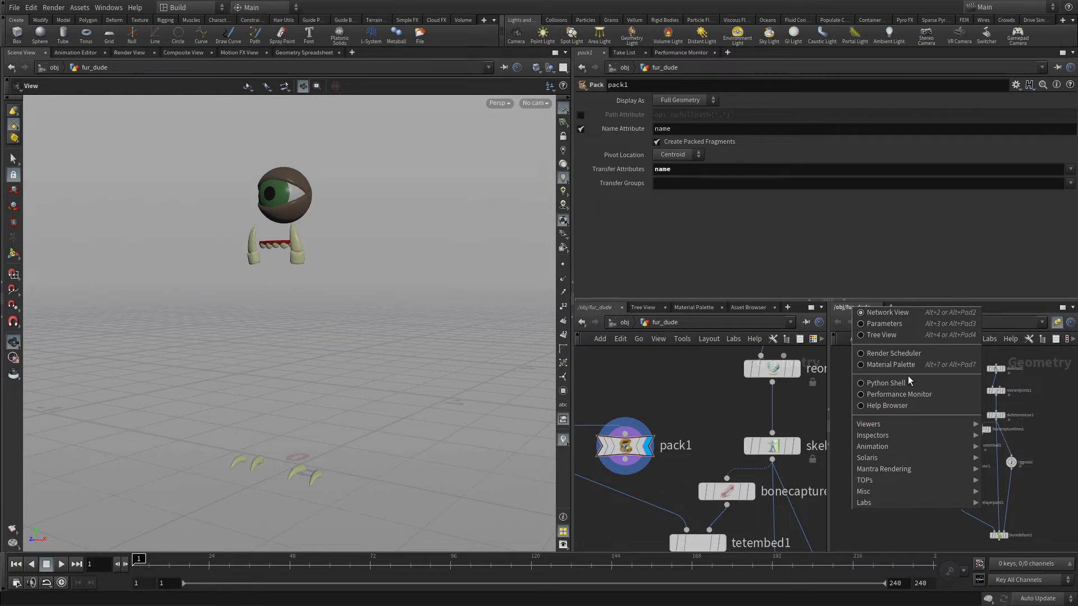
pyautogui.moveTo(873, 435)
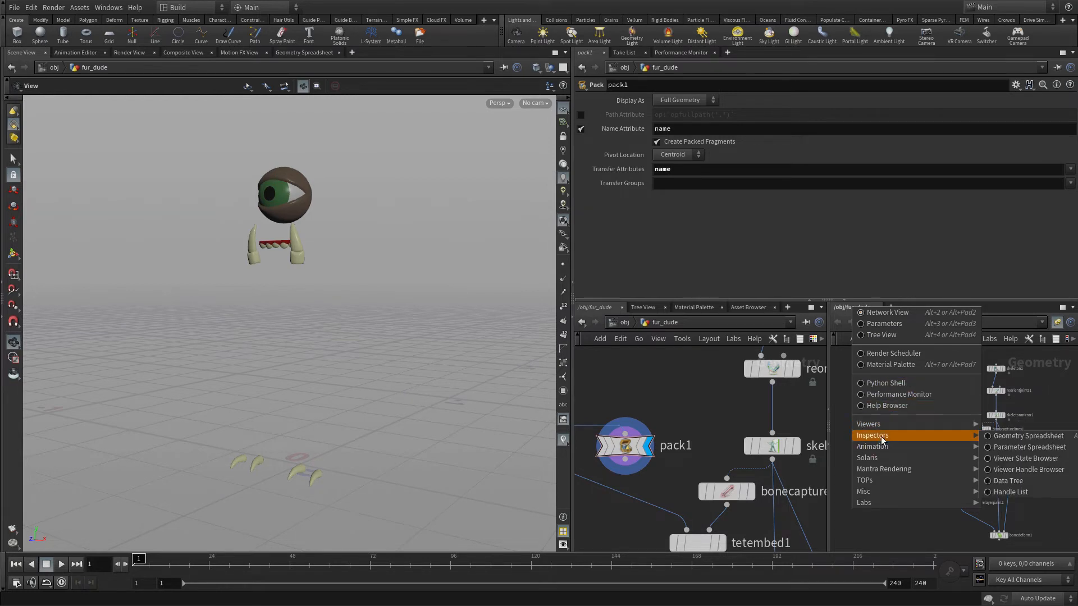
# Show a geometry spreadsheet beside the network listing pack1's eight named pieces
pyautogui.click(1018, 436)
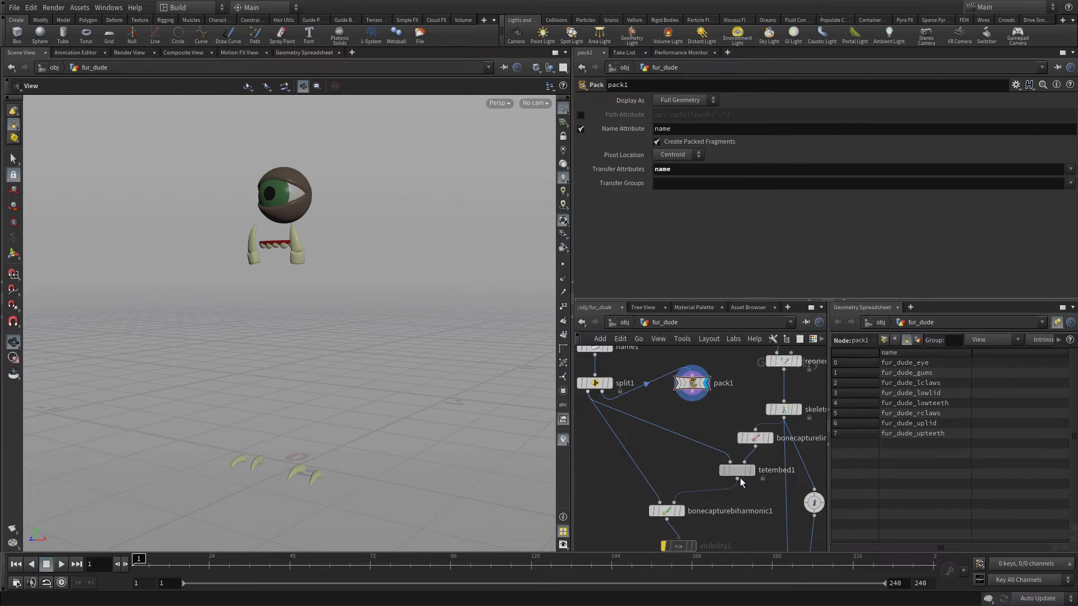
# Place a Capture Packed Geometry node below pack1 with the skeleton wired in
pyautogui.press('Tab')
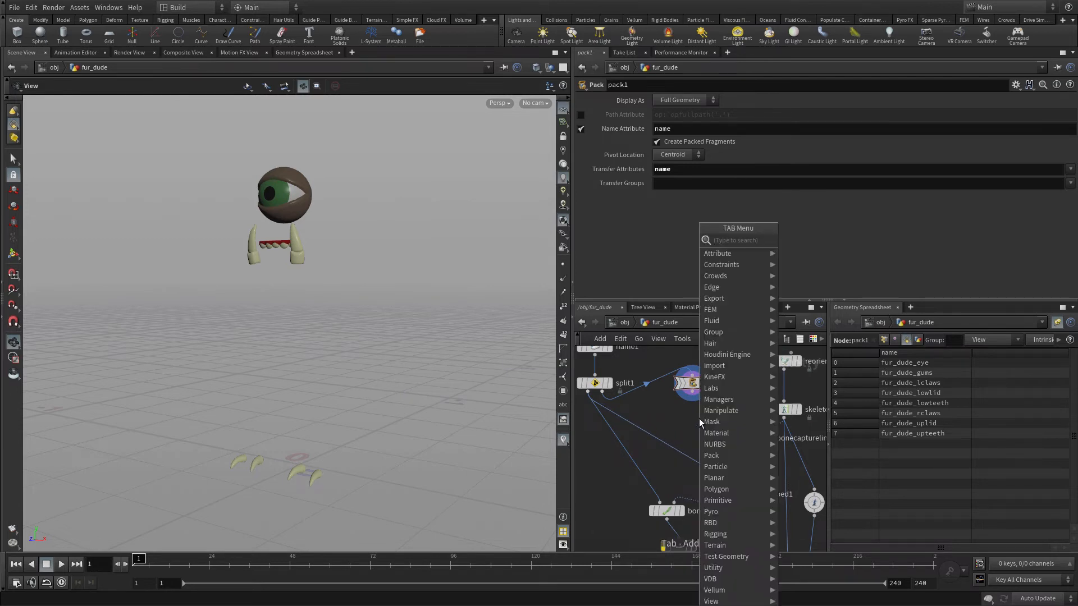
pyautogui.write('capt')
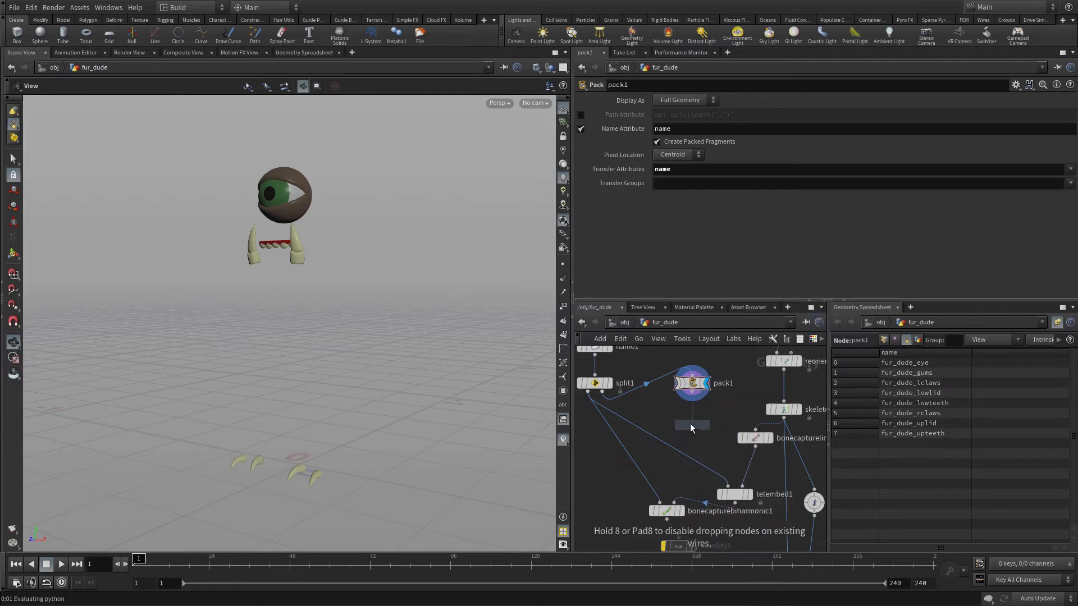
pyautogui.click(691, 422)
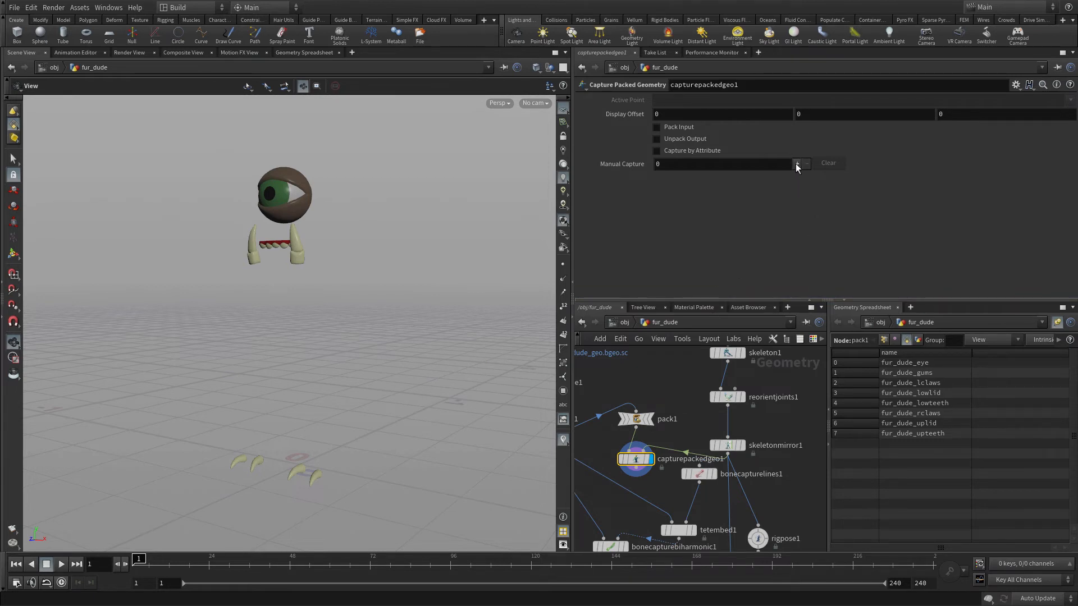
# Add manual capture entries binding fur_dude_lowteeth to lower_mouth and gums/upteeth to neck2
pyautogui.click(797, 164)
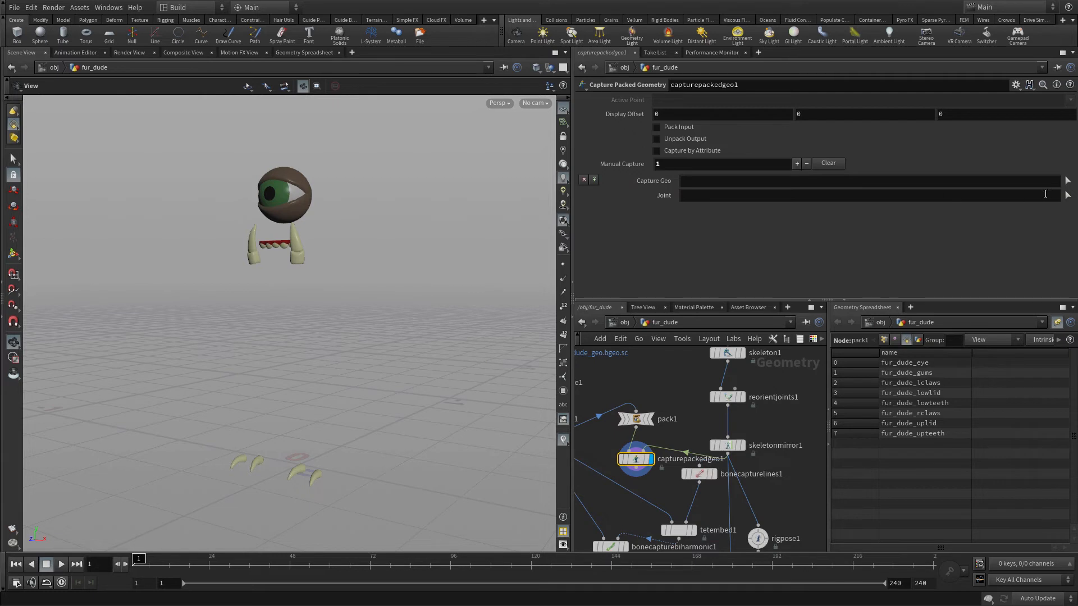
pyautogui.click(1068, 180)
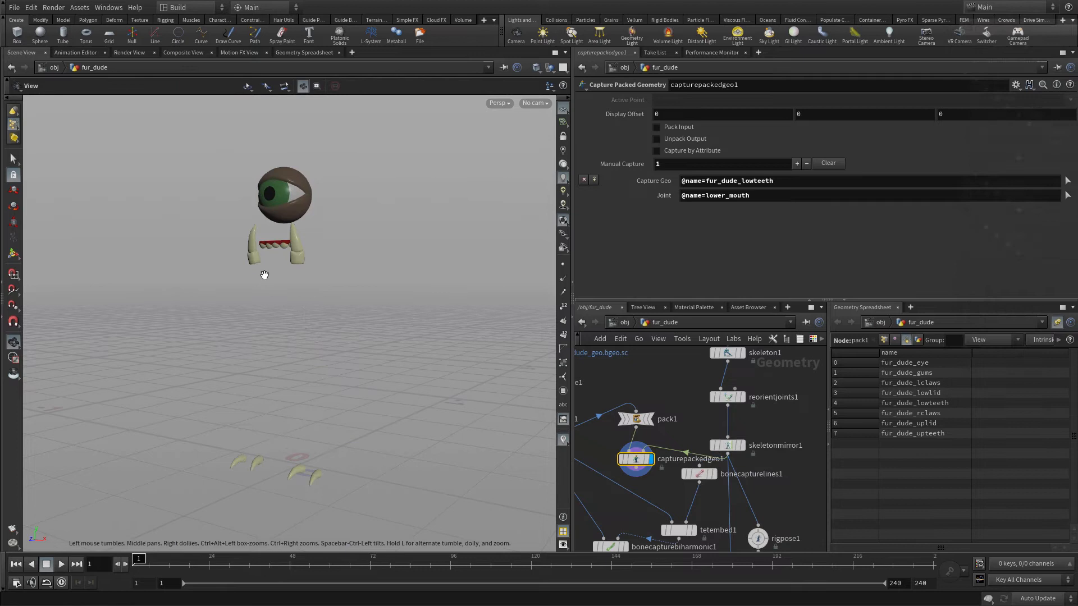
pyautogui.moveTo(272, 241)
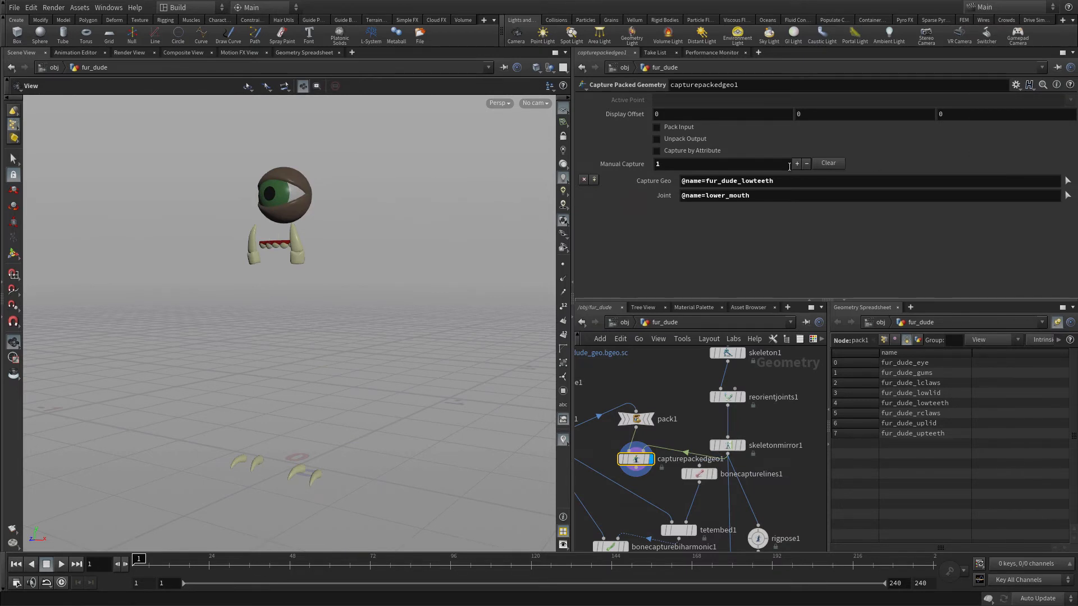
pyautogui.click(797, 164)
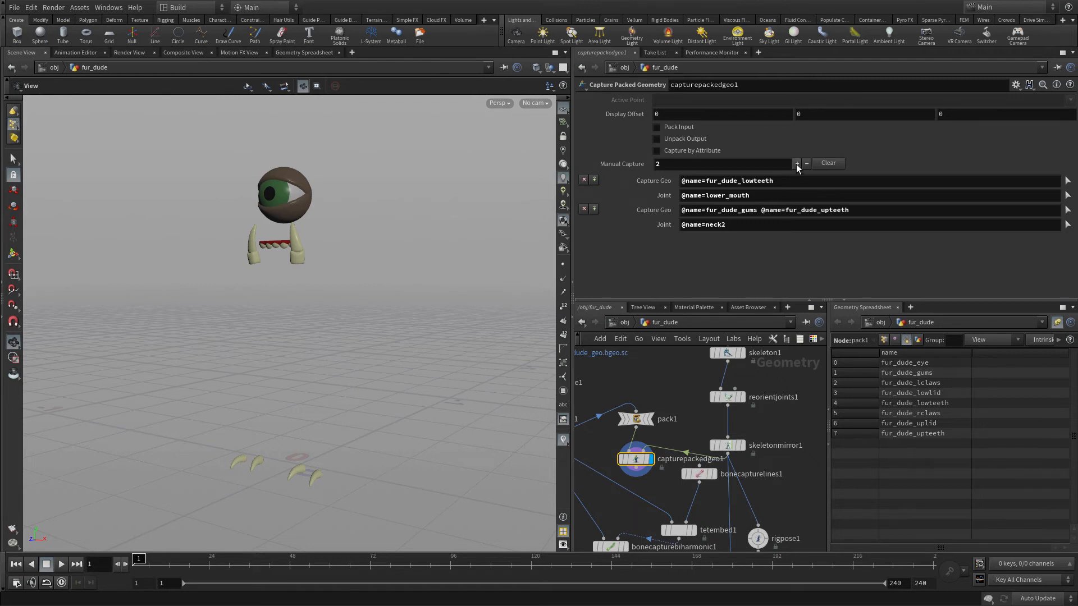
pyautogui.click(794, 164)
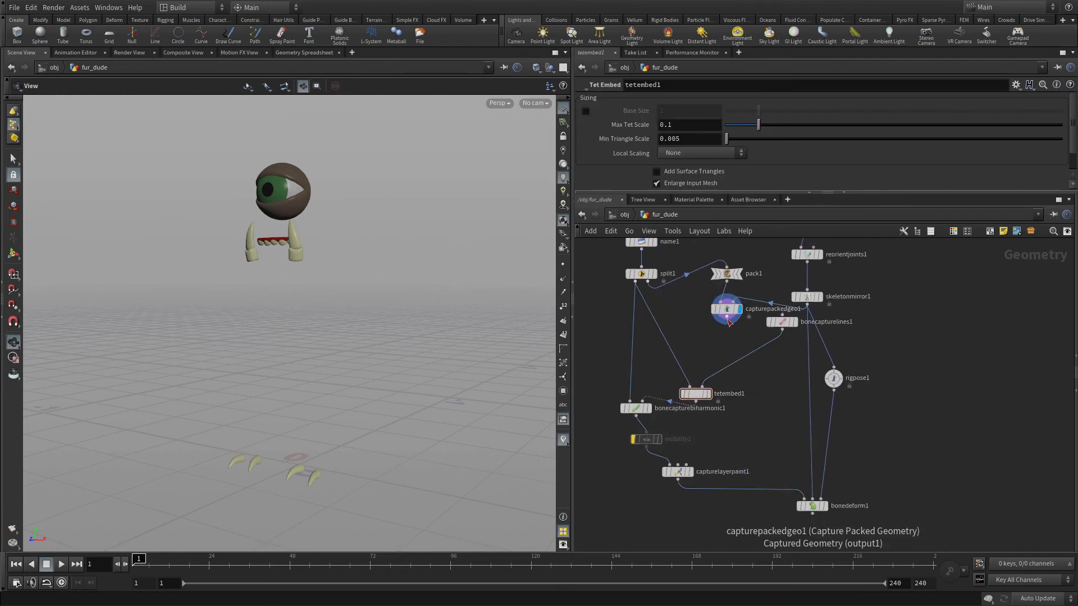
# Wire capturepackedgeo1 into bonedeform1 and test the skeleton with rigpose1's l_knee handle
pyautogui.click(811, 505)
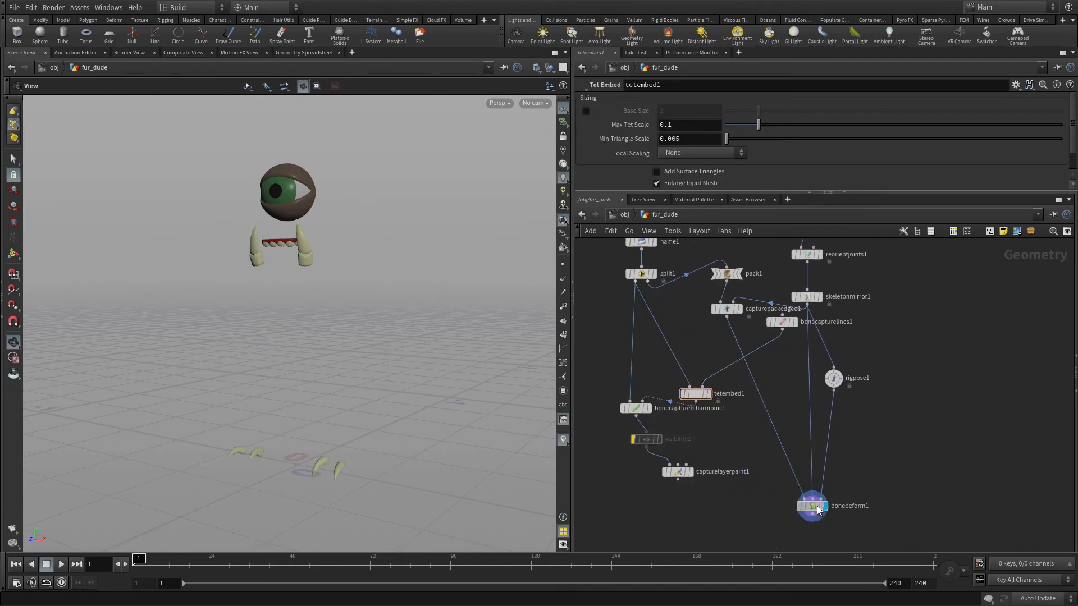
pyautogui.click(811, 505)
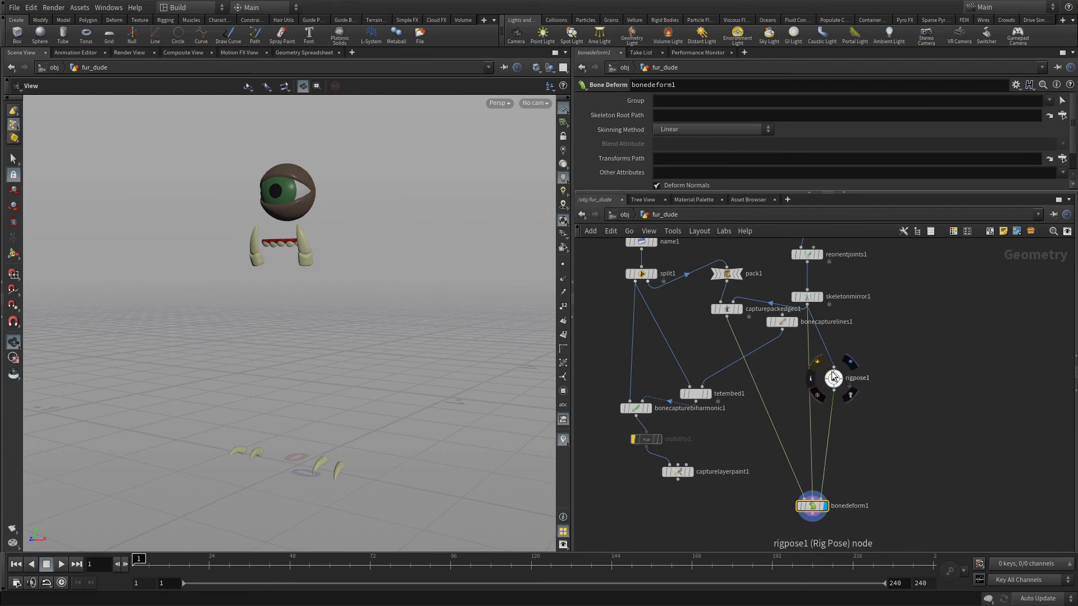
pyautogui.click(833, 377)
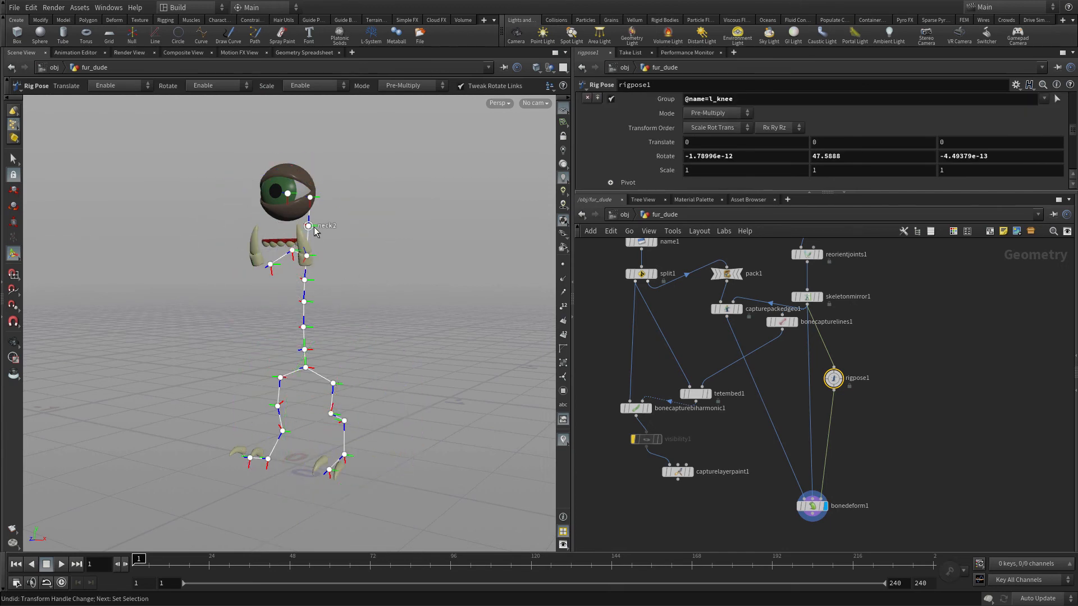
pyautogui.click(308, 227)
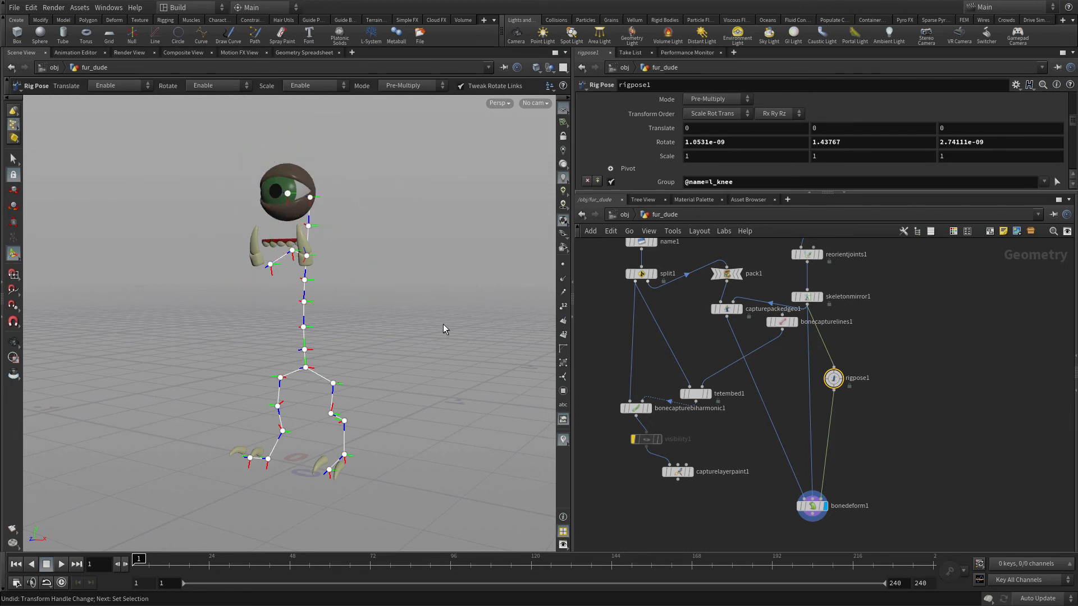
pyautogui.moveTo(488, 345)
pyautogui.write('unpa')
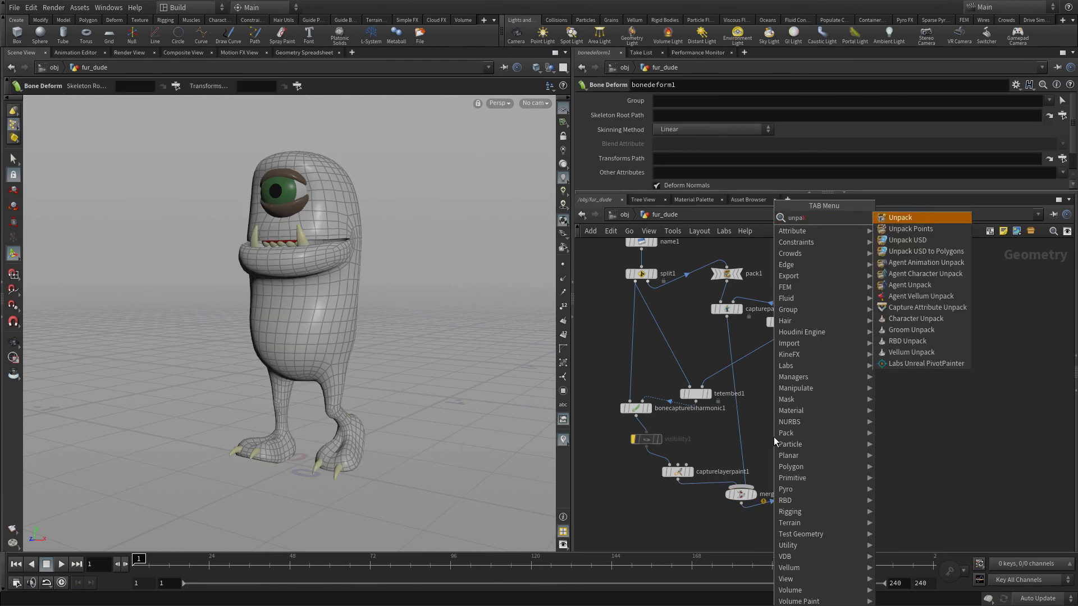
# Add unpack1 with Transfer Attributes '* ^Cd' and merge the pieces with the body into bonedeform1
pyautogui.click(900, 218)
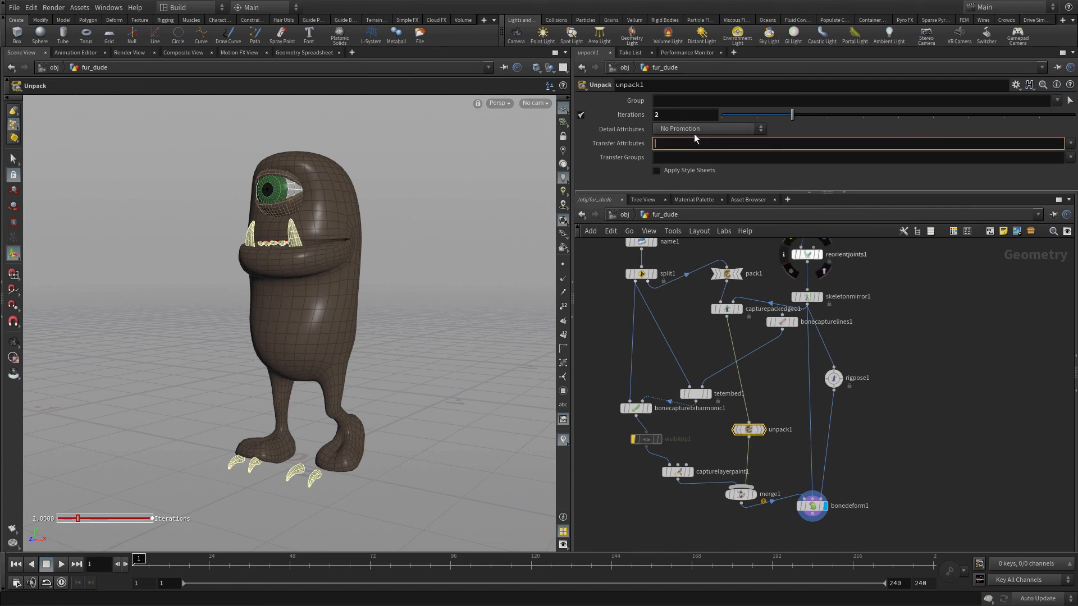
pyautogui.write('* ^Cd')
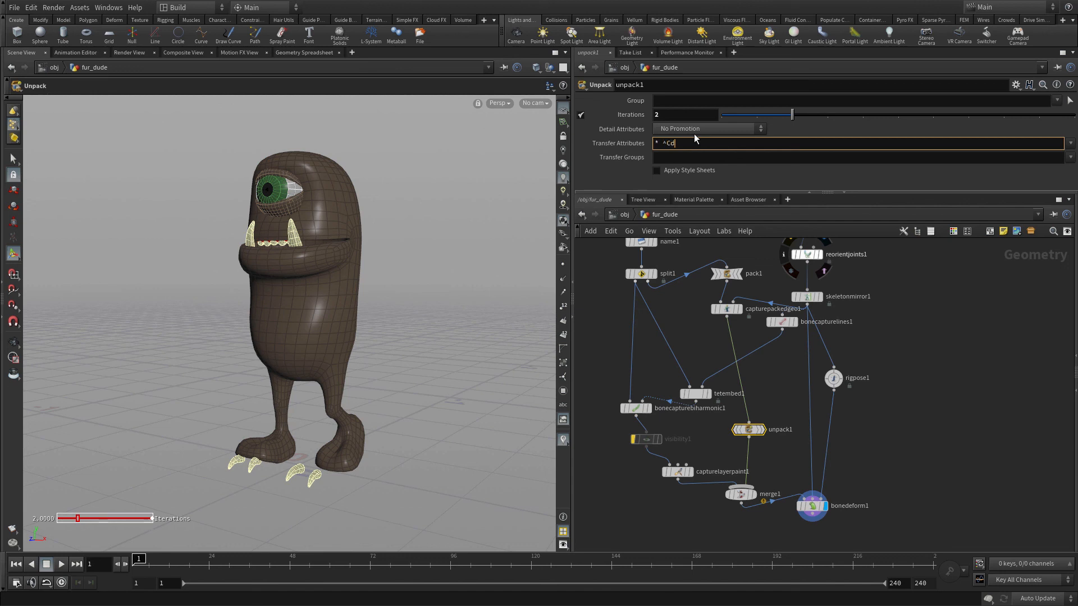
pyautogui.click(813, 505)
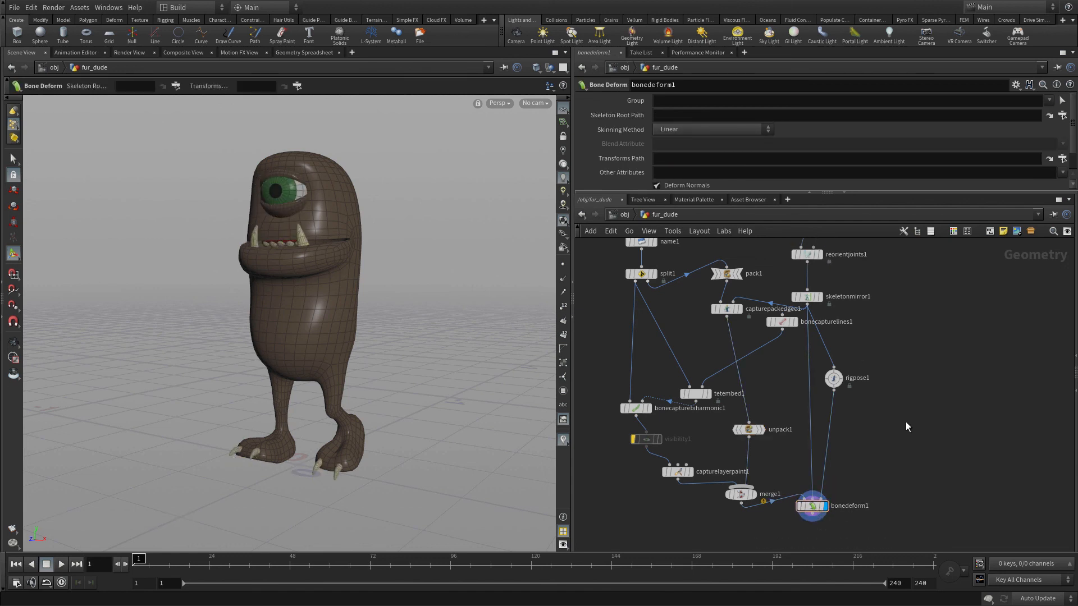
pyautogui.click(833, 378)
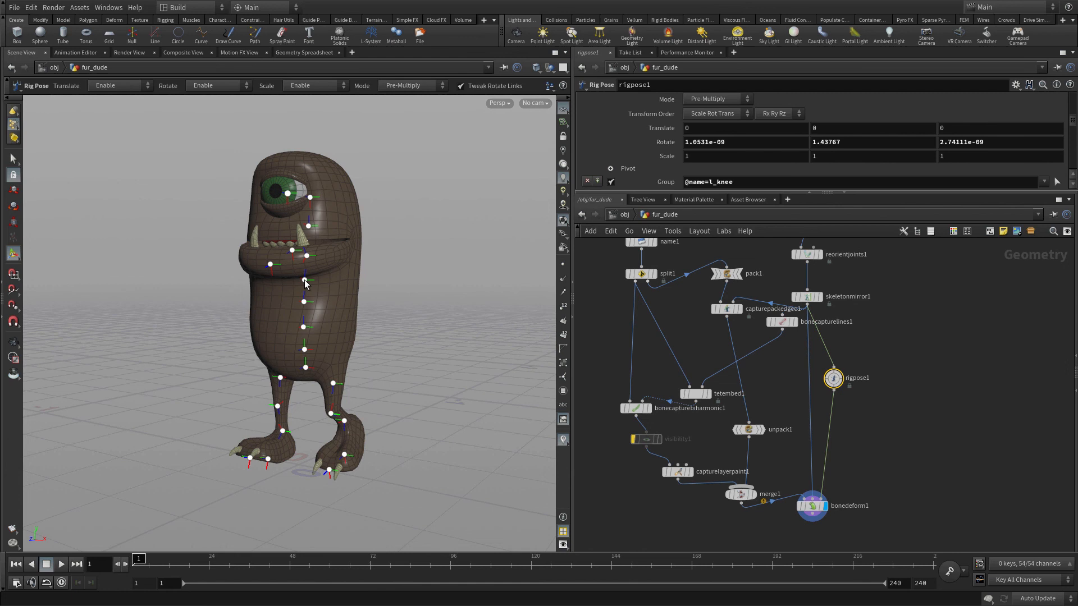